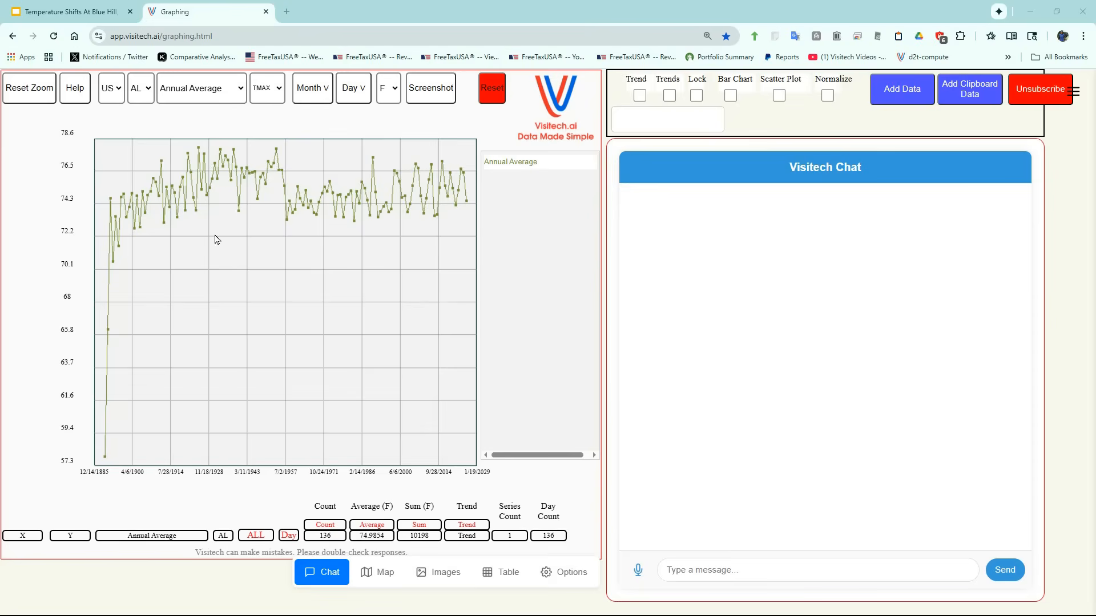
Choose MA in the state dropdown to graph Massachusetts annual average highs.
{"action": "left_click", "coordinate": [137, 87]}
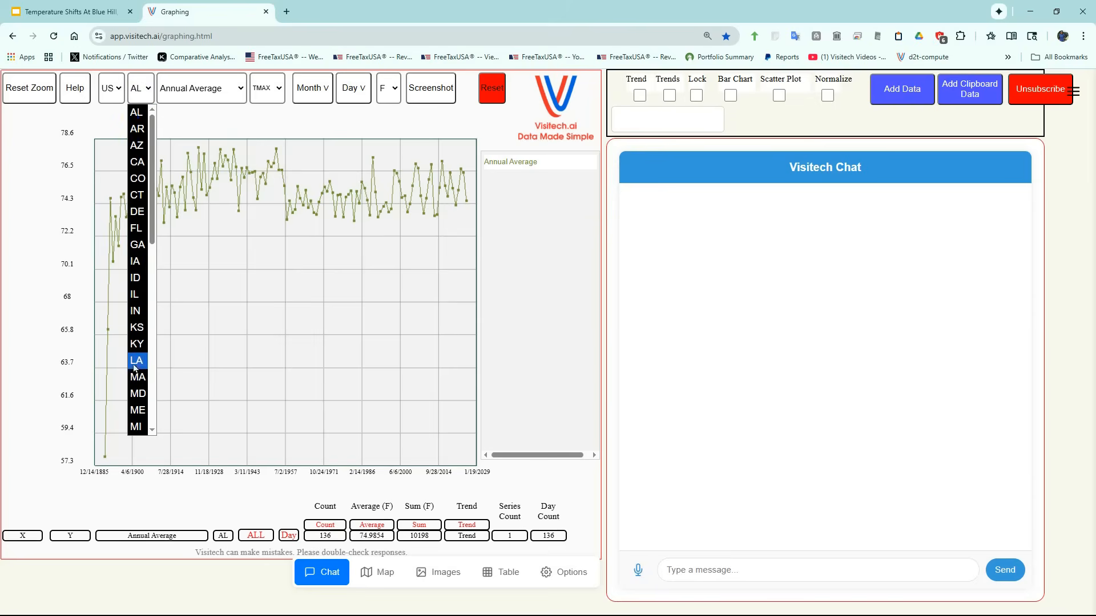
{"action": "left_click", "coordinate": [138, 378]}
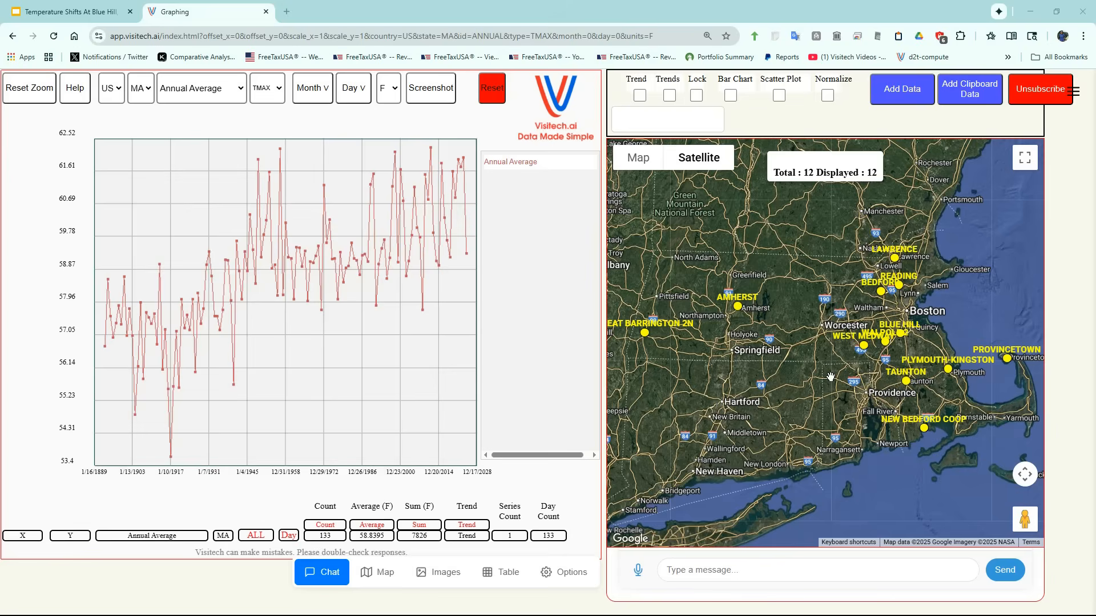
{"action": "mouse_move", "coordinate": [788, 352]}
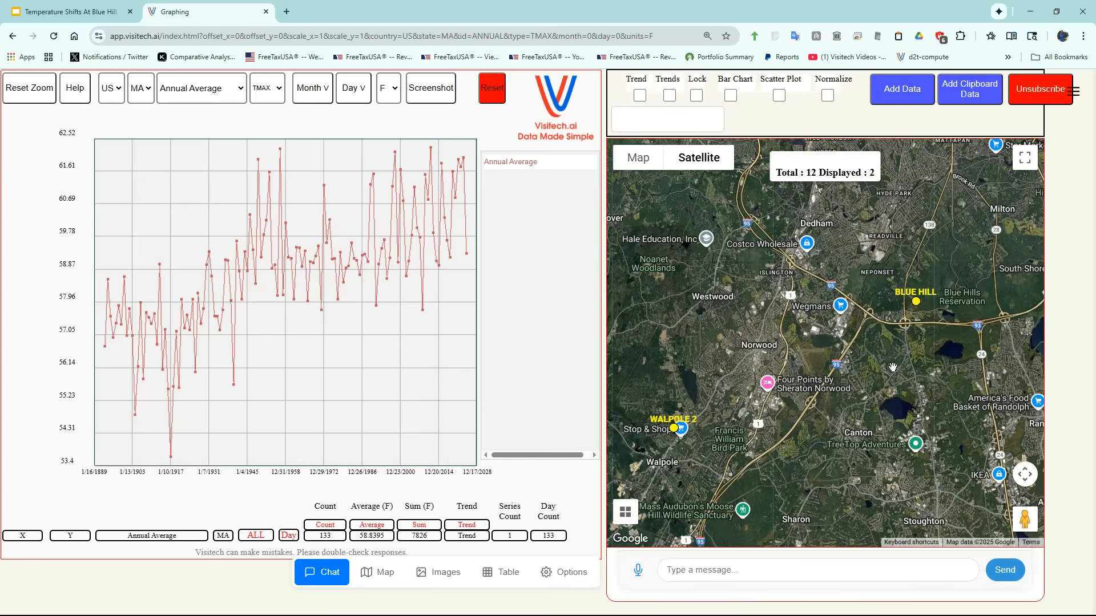
{"action": "mouse_move", "coordinate": [913, 328]}
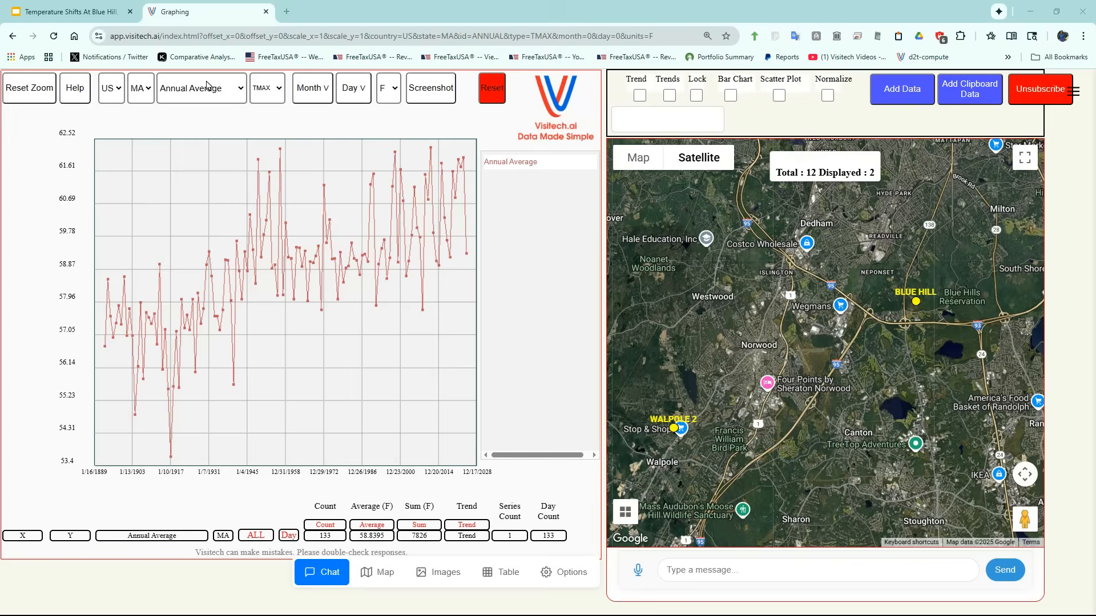
Select BLUE HILL, then add WALPOLE 2 so both daily-high series share the graph.
{"action": "left_click", "coordinate": [201, 88]}
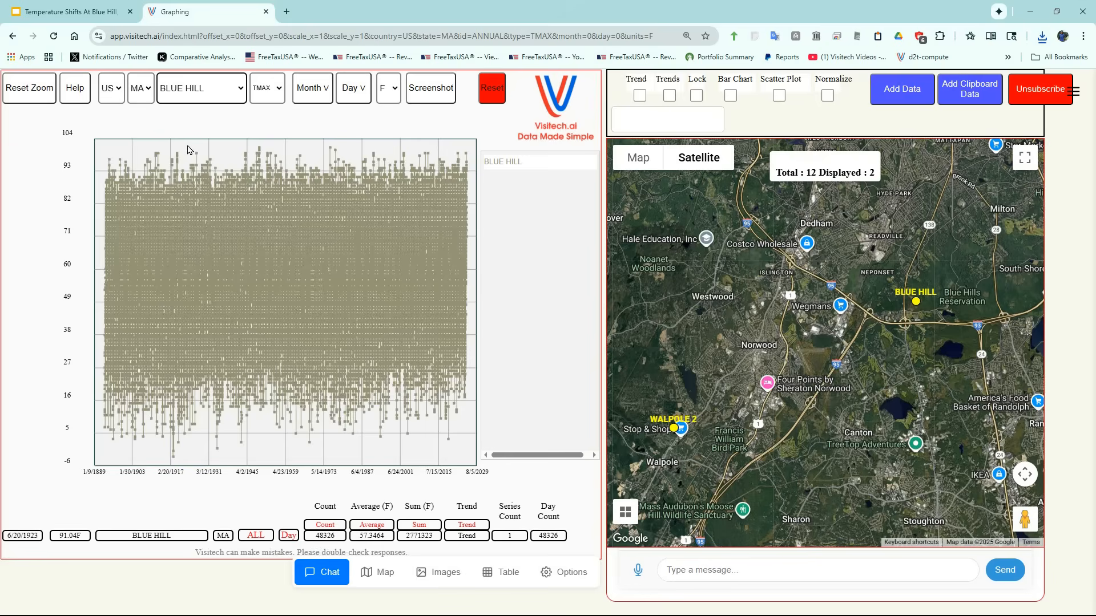
{"action": "left_click", "coordinate": [201, 88]}
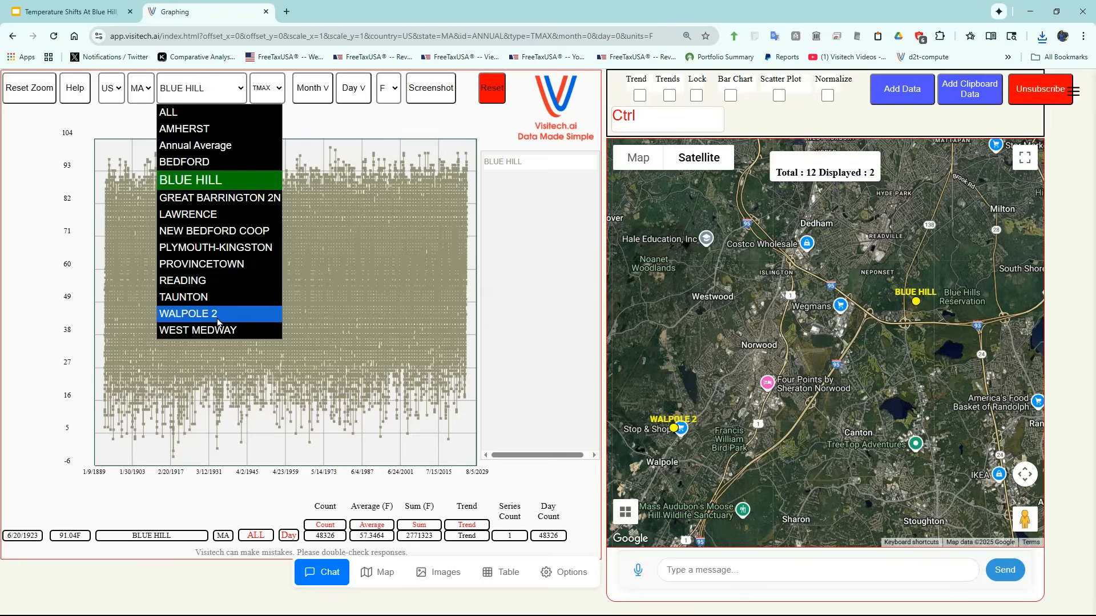
{"action": "left_click", "coordinate": [187, 312]}
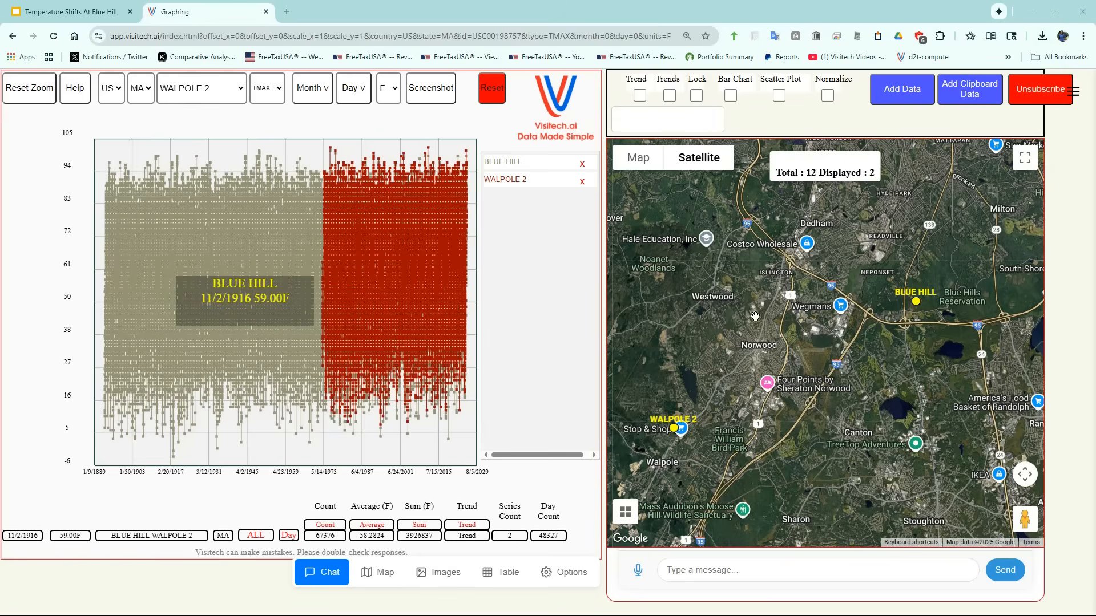
{"action": "mouse_move", "coordinate": [235, 244]}
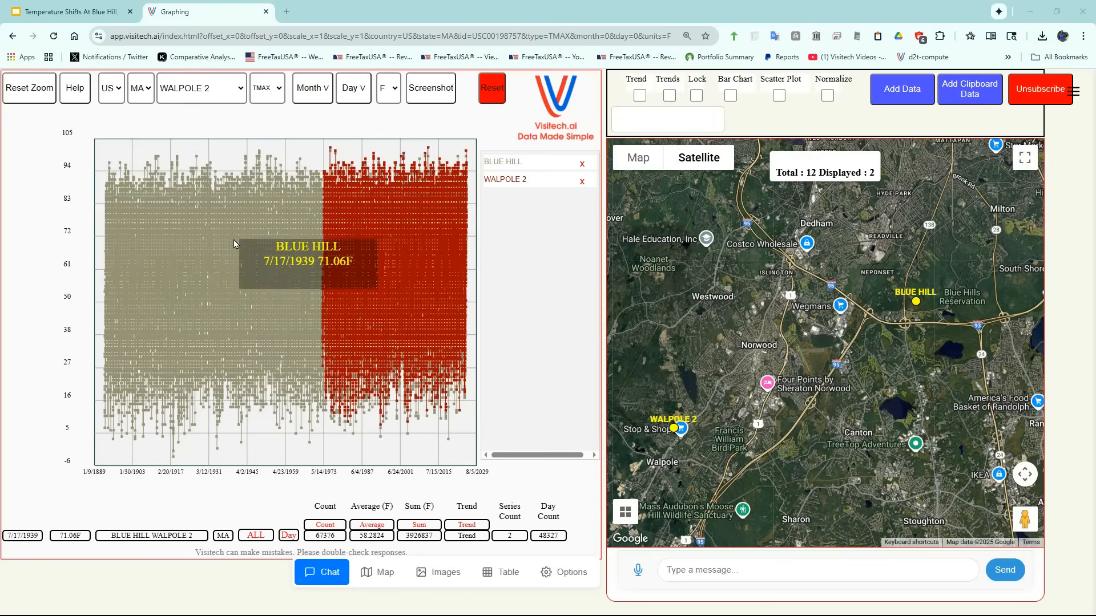
{"action": "mouse_move", "coordinate": [395, 266]}
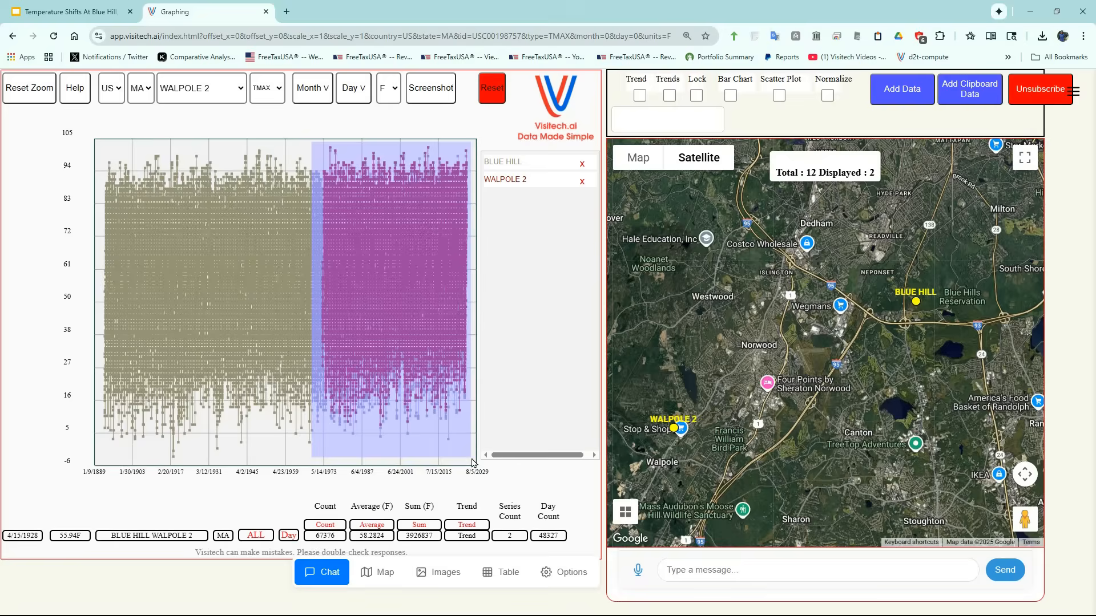
Zoom the chart to the 1968-onward overlap, giving a 0.0621 trend value.
{"action": "left_click", "coordinate": [200, 88]}
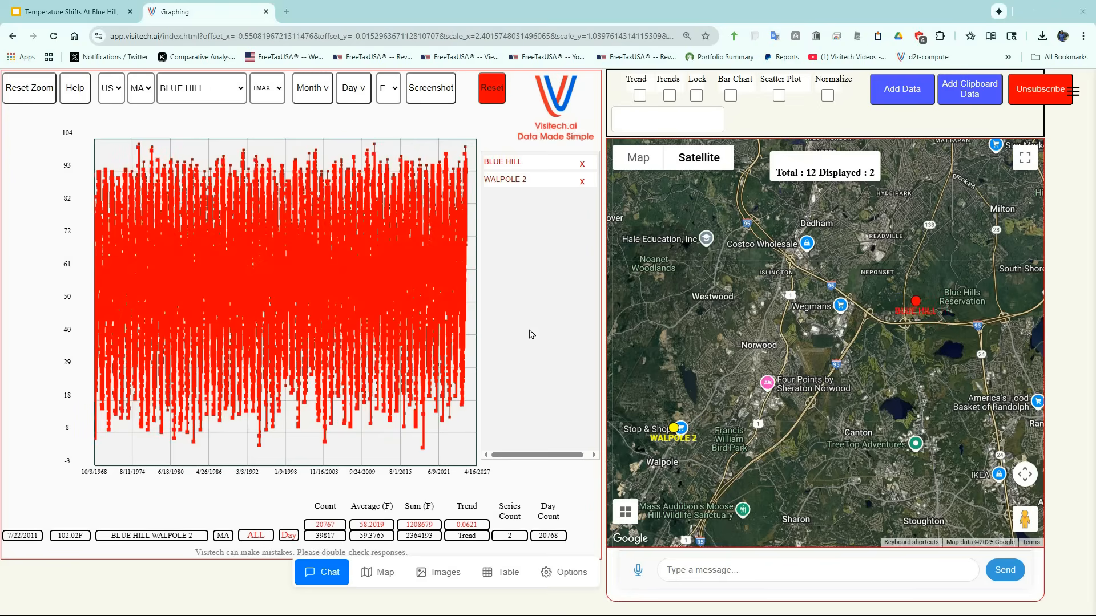
{"action": "mouse_move", "coordinate": [512, 484]}
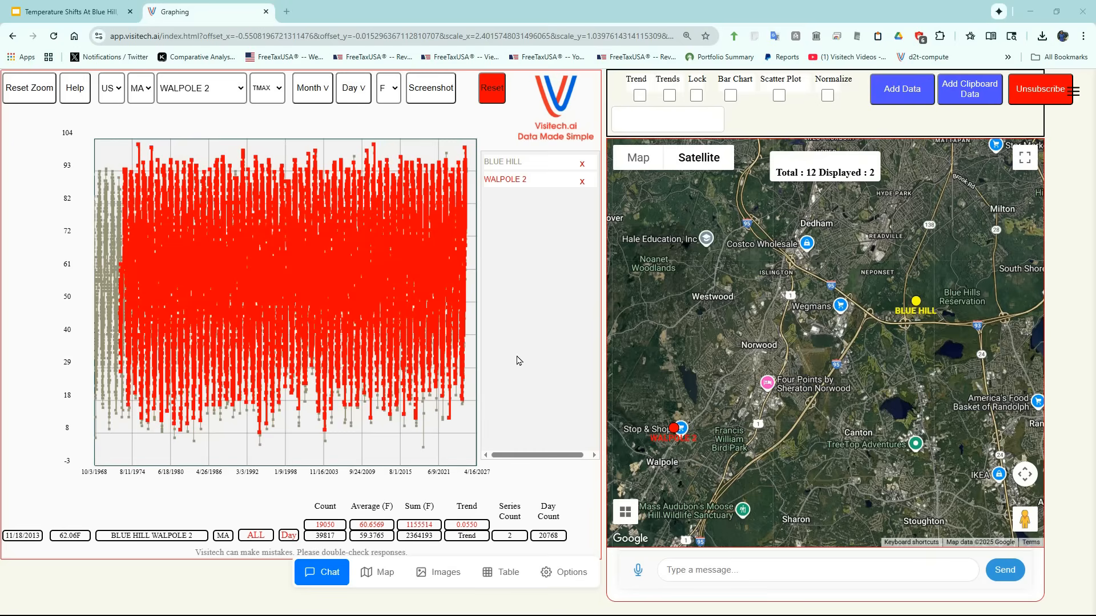
{"action": "mouse_move", "coordinate": [637, 571]}
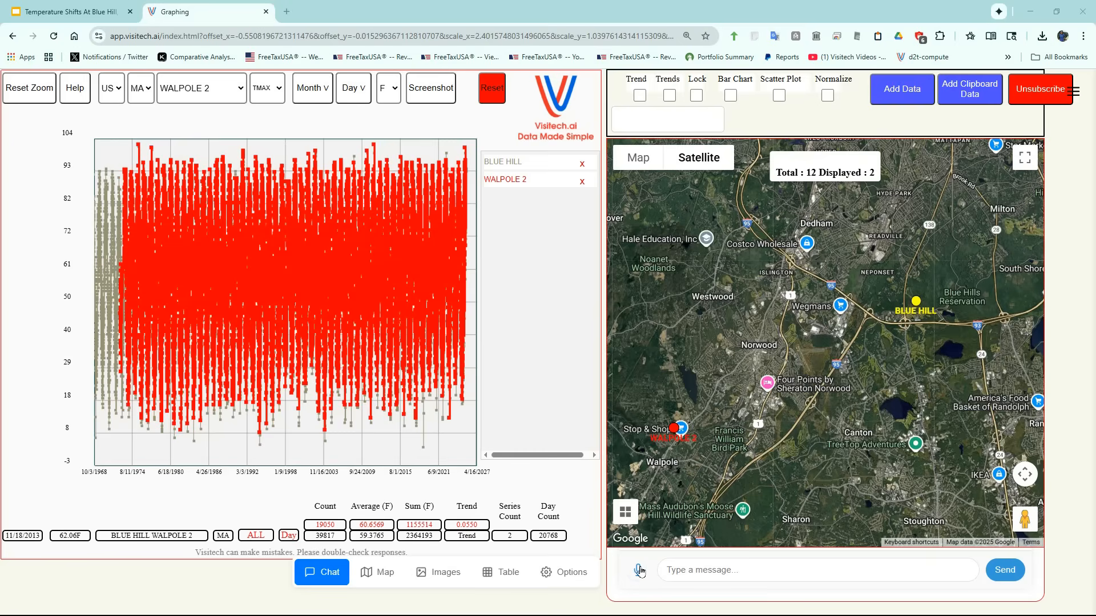
Ask Visitech Chat for the "difference", adding a Walpole 2 minus Blue Hill series with 0.0042 trend.
{"action": "left_click", "coordinate": [639, 570]}
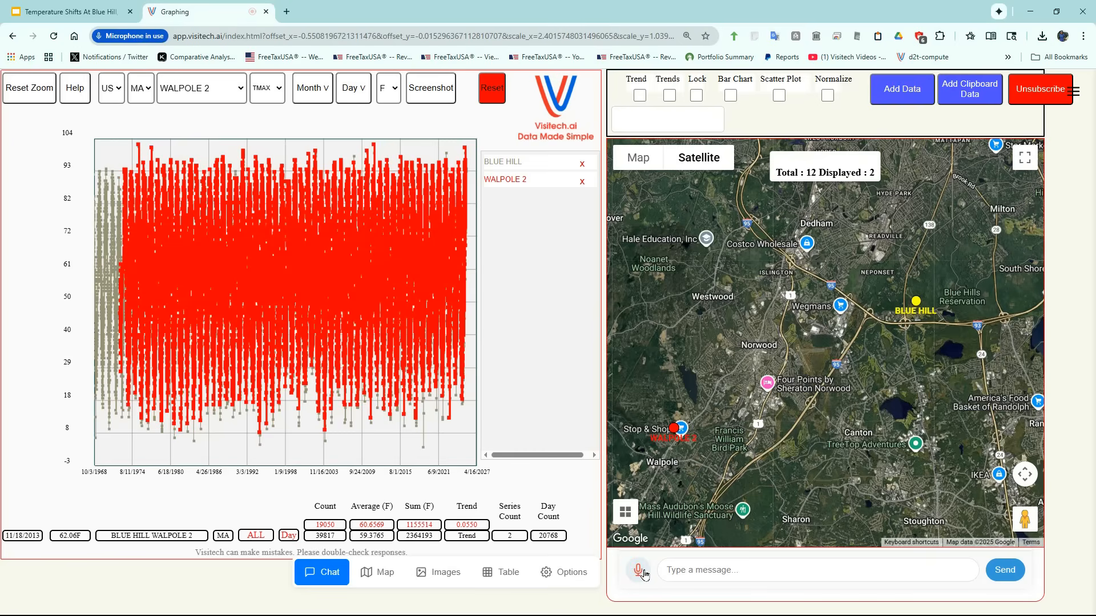
{"action": "type", "text": "difference"}
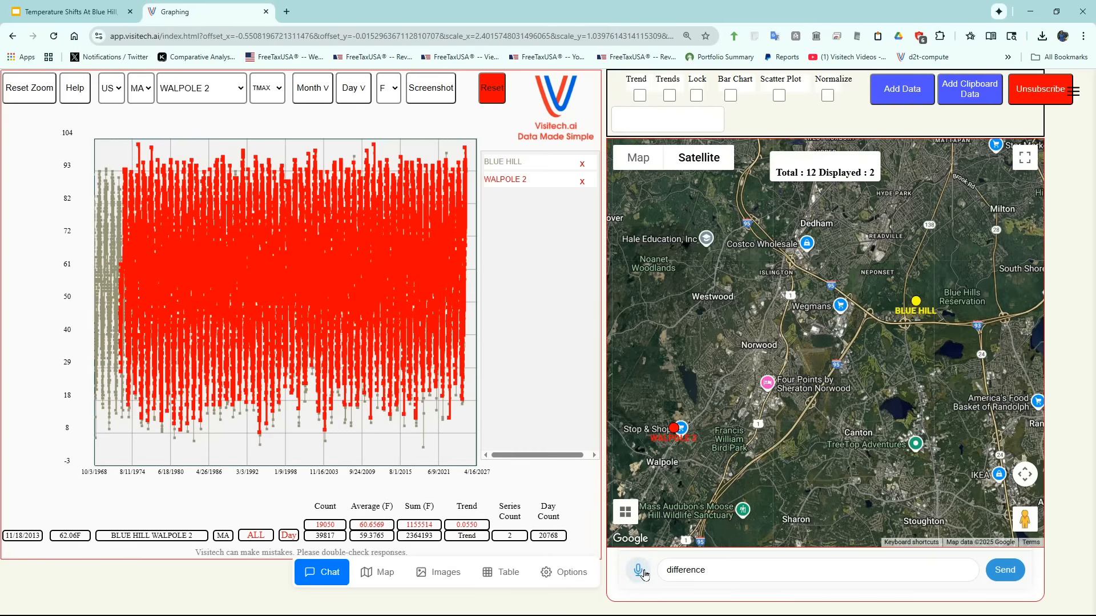
{"action": "left_click", "coordinate": [1003, 570]}
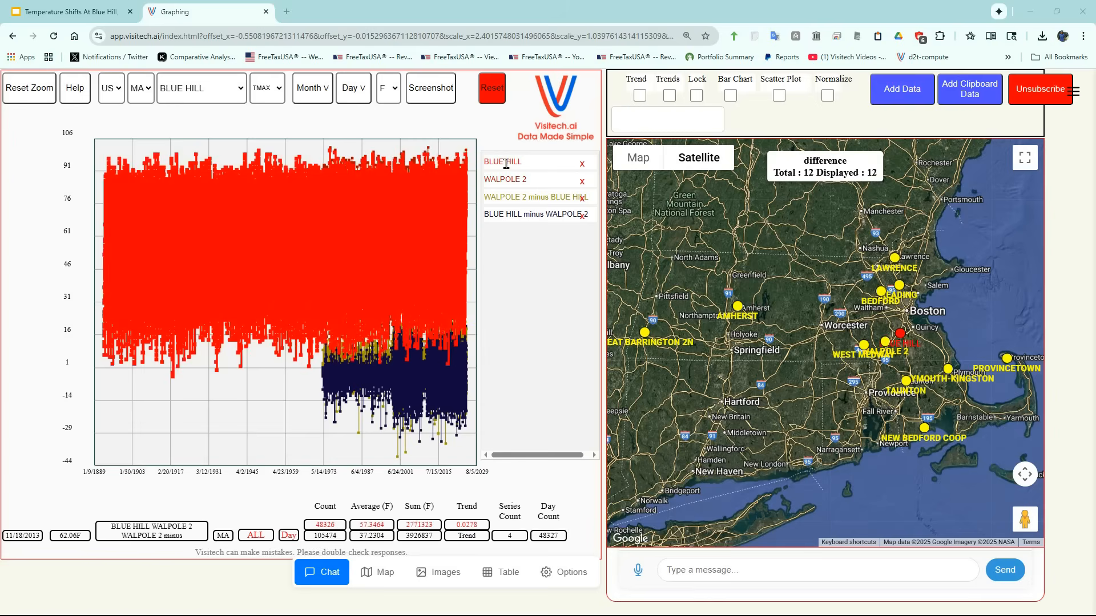
{"action": "left_click", "coordinate": [201, 88]}
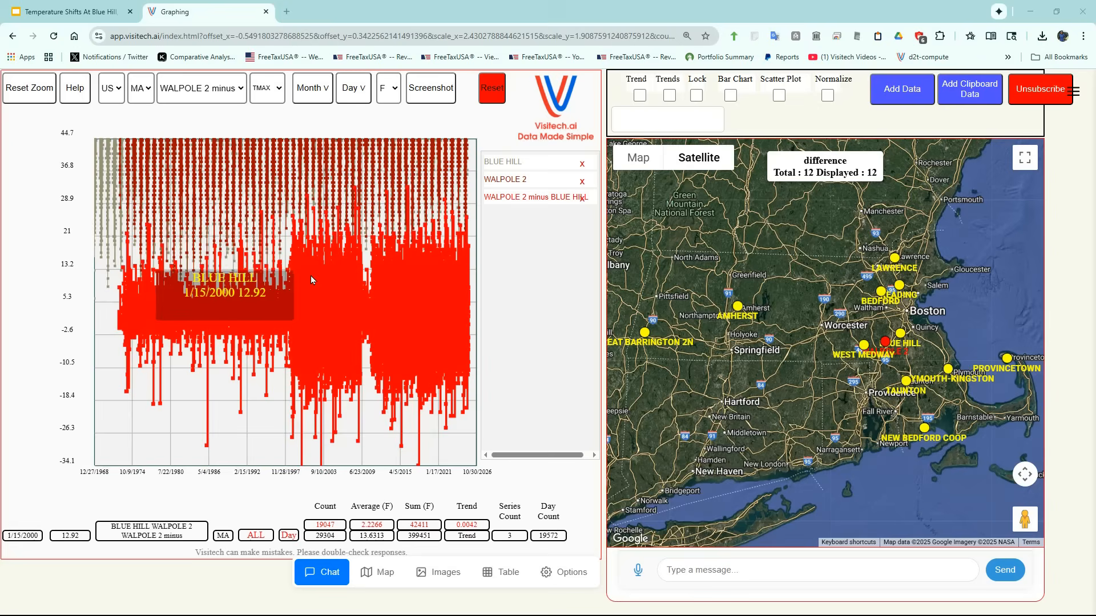
{"action": "mouse_move", "coordinate": [359, 280]}
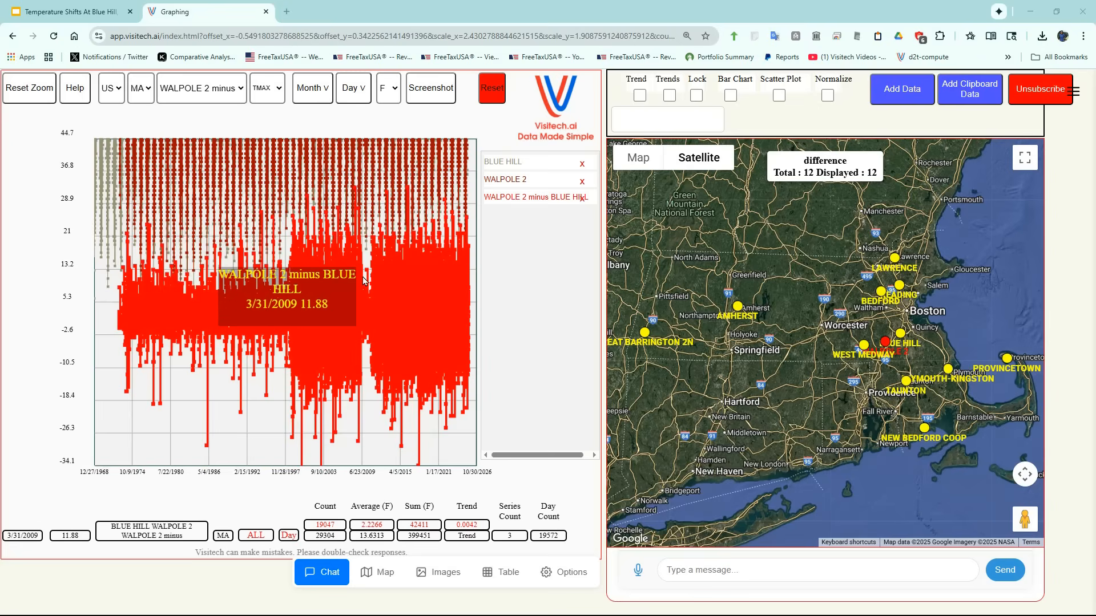
{"action": "mouse_move", "coordinate": [241, 300]}
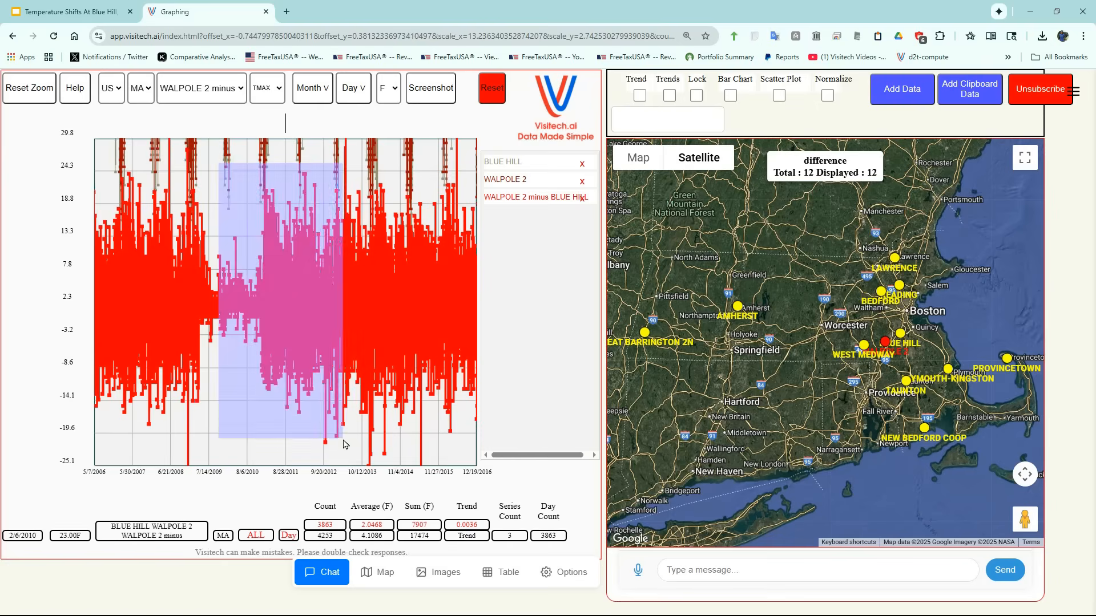
Drag a zoom box over the 2009–2012 stretch of the graph.
{"action": "left_click_drag", "start_coordinate": [219, 159], "coordinate": [325, 434]}
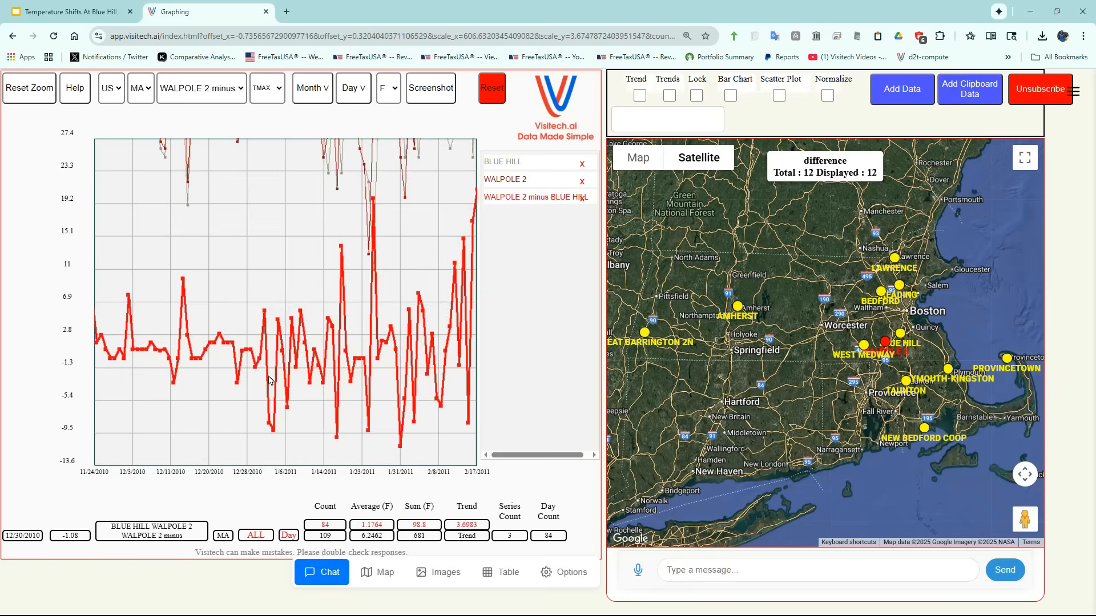
Read winter 2010–2011 daily values and adjust the viewed date range.
{"action": "type", "text": "v"}
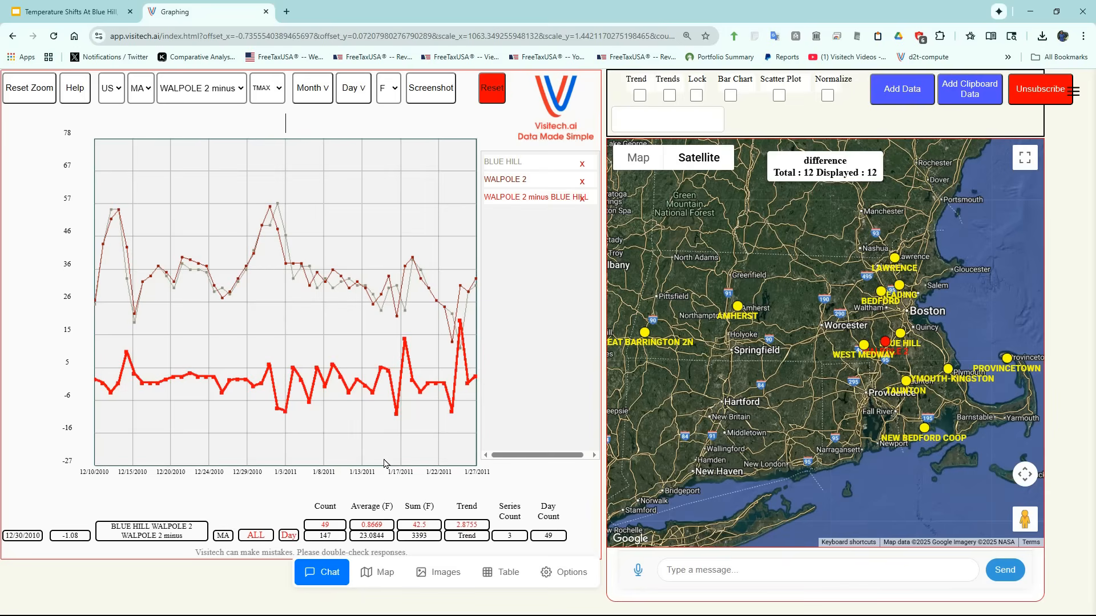
{"action": "mouse_move", "coordinate": [270, 206]}
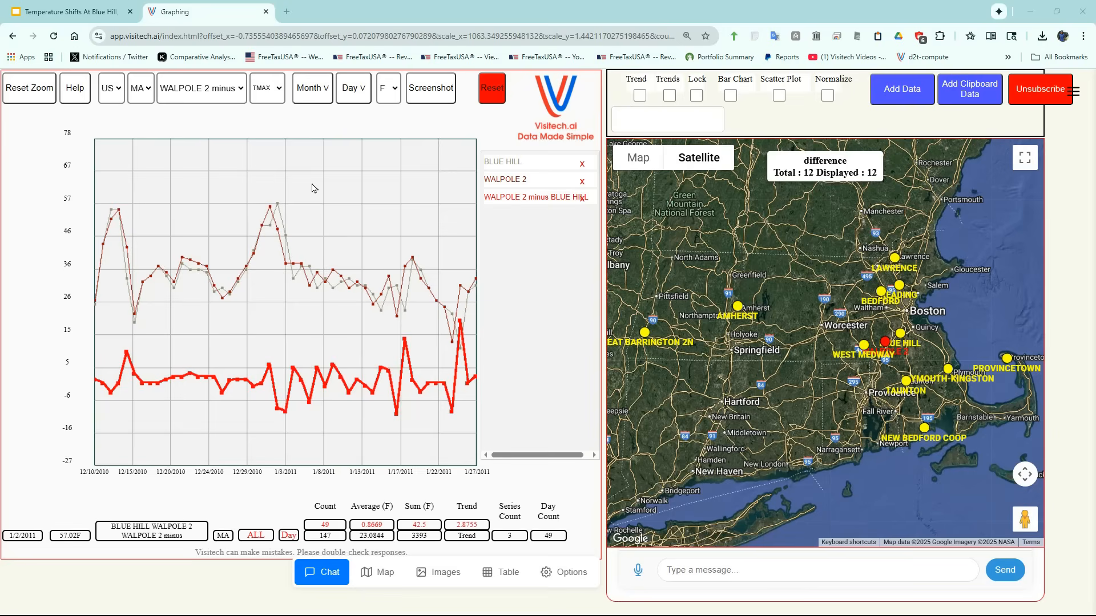
{"action": "mouse_move", "coordinate": [151, 273]}
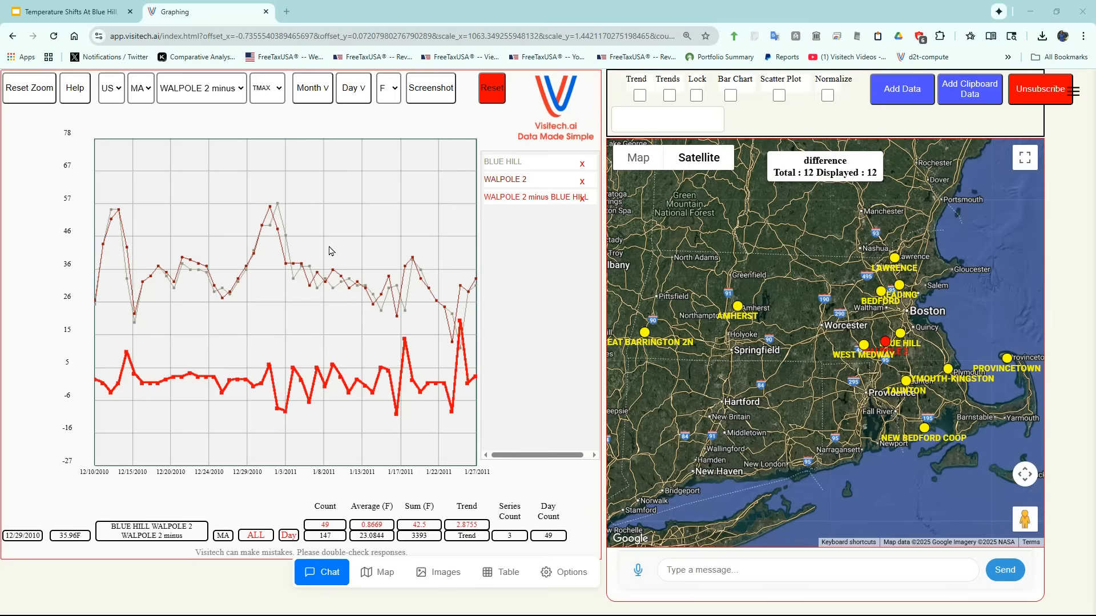
{"action": "mouse_move", "coordinate": [328, 255]}
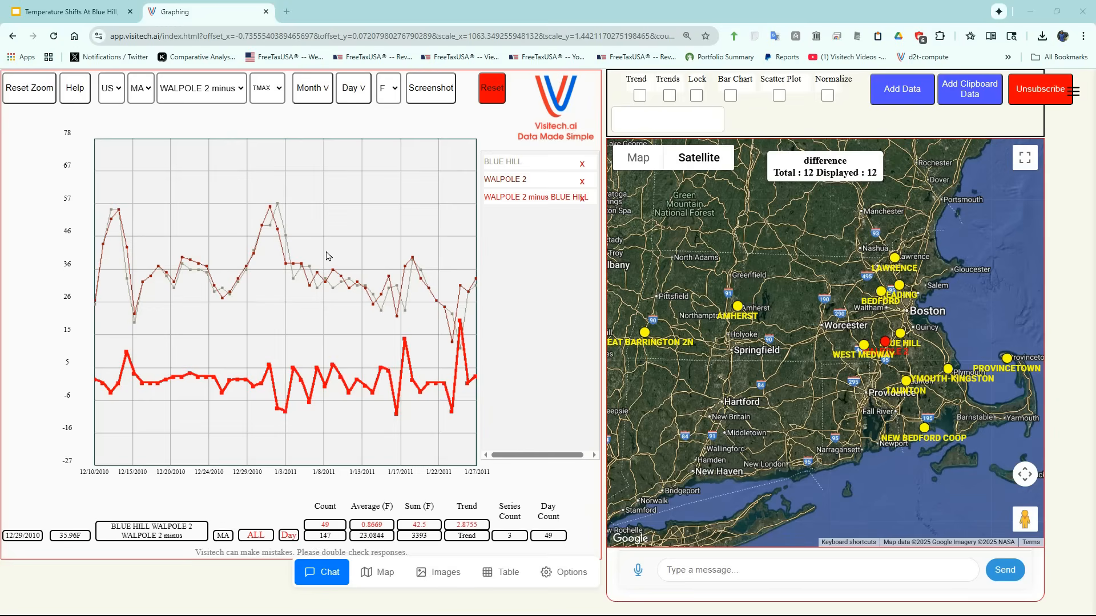
{"action": "mouse_move", "coordinate": [264, 227]}
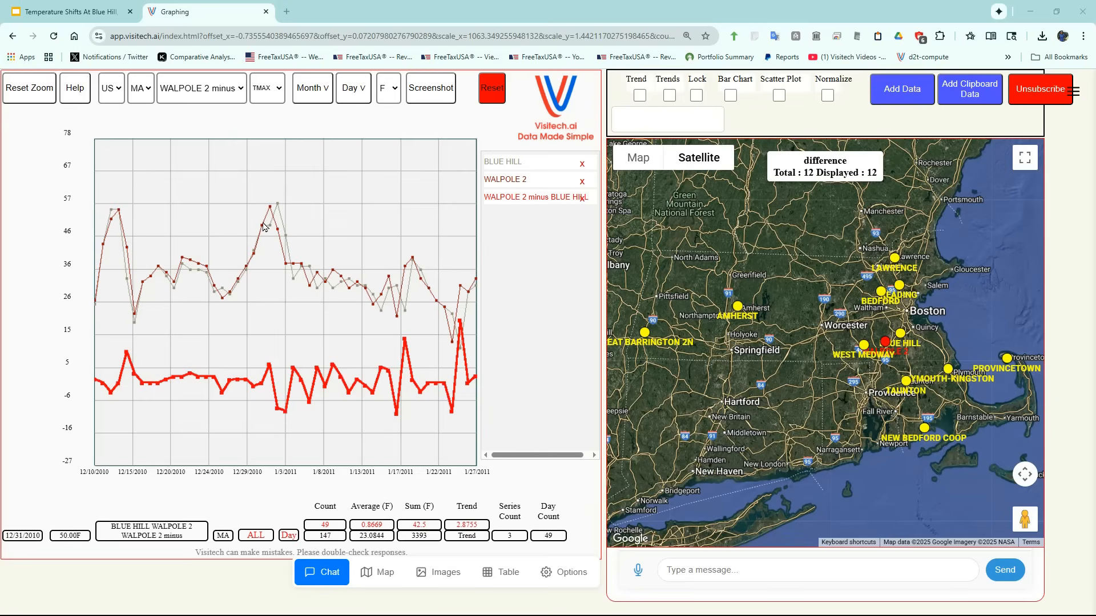
{"action": "mouse_move", "coordinate": [266, 227]}
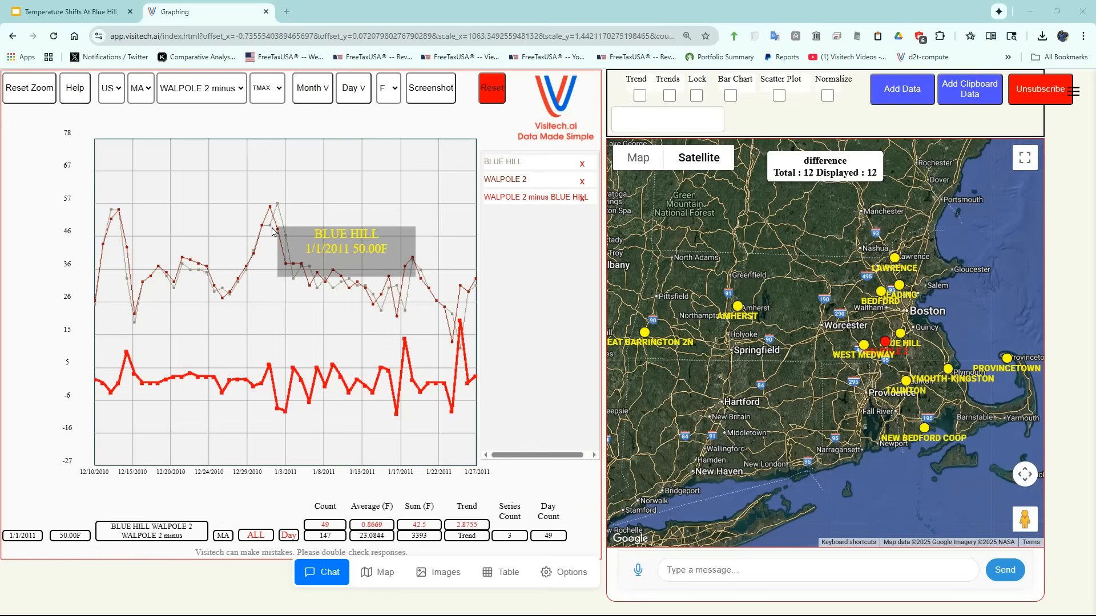
{"action": "mouse_move", "coordinate": [329, 328]}
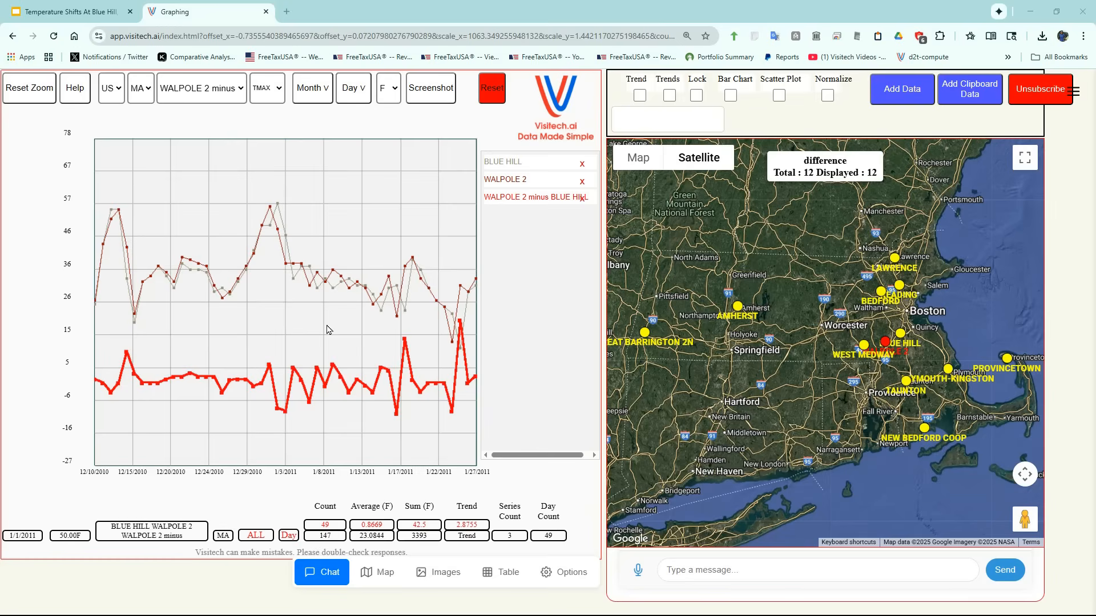
{"action": "mouse_move", "coordinate": [70, 93]}
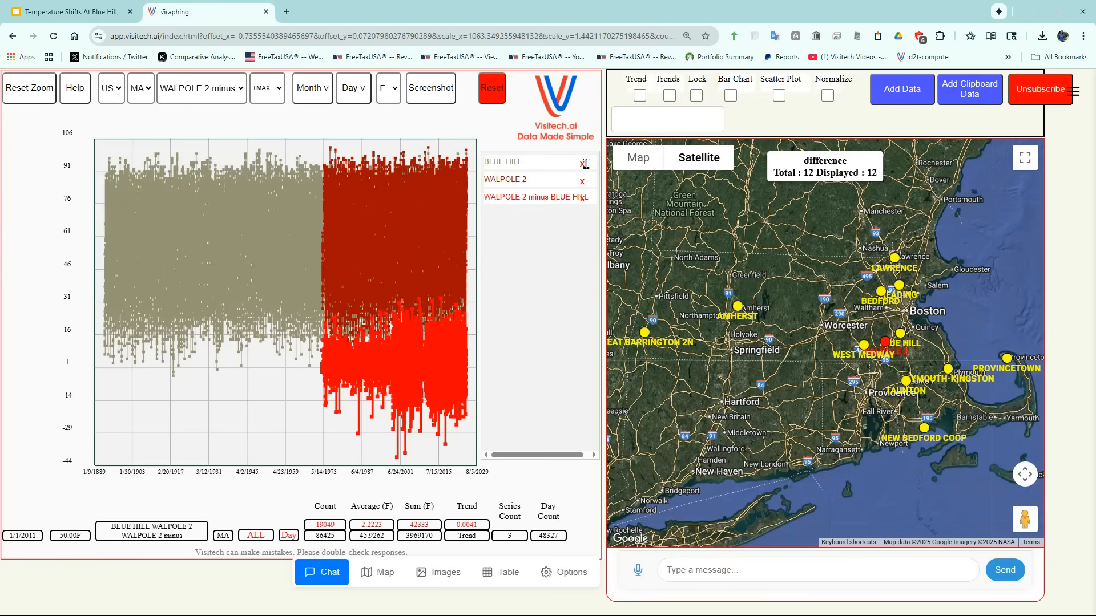
Remove the BLUE HILL and WALPOLE 2 series and reset zoom to the difference's 1971-onward range.
{"action": "left_click", "coordinate": [584, 163]}
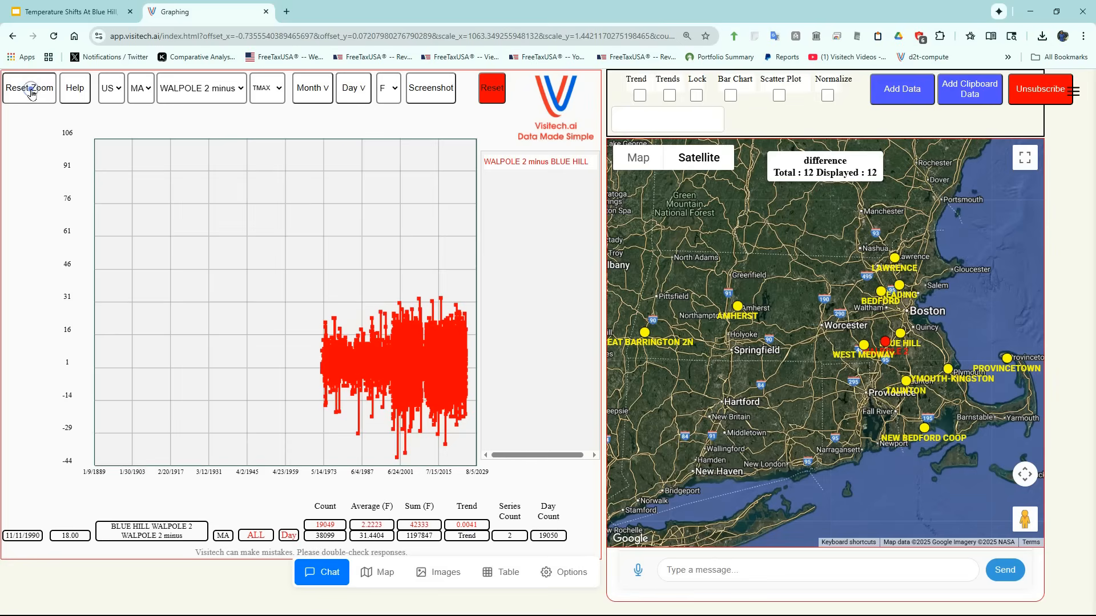
{"action": "left_click", "coordinate": [29, 88]}
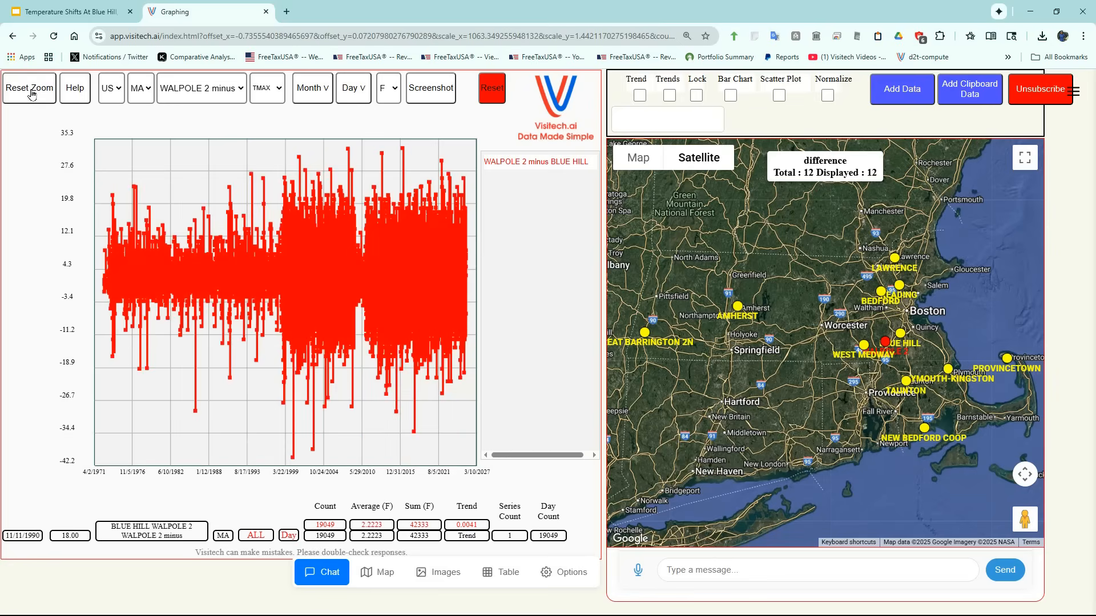
{"action": "mouse_move", "coordinate": [322, 223]}
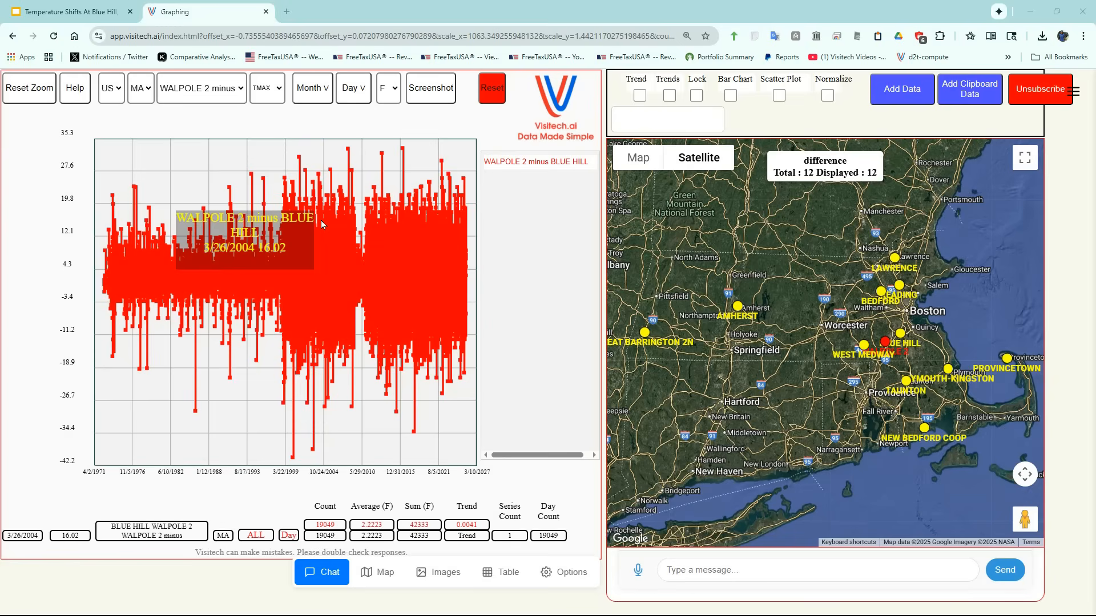
{"action": "mouse_move", "coordinate": [210, 273]}
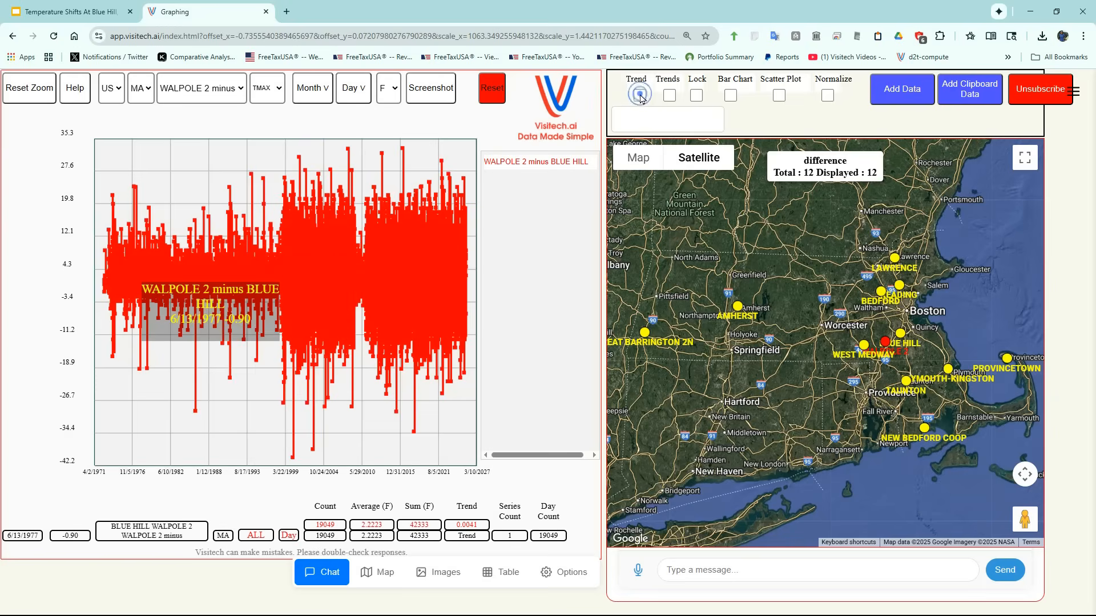
Tick the Trend checkbox so a nearly flat 0.0041 trend line overlays the difference series.
{"action": "left_click", "coordinate": [635, 79]}
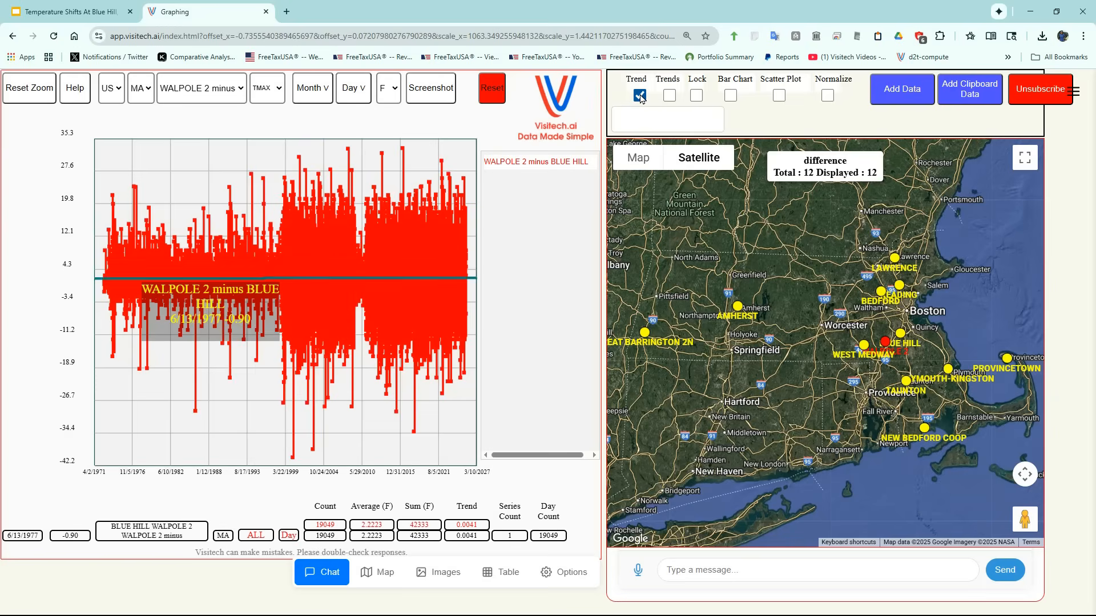
{"action": "left_click", "coordinate": [639, 94]}
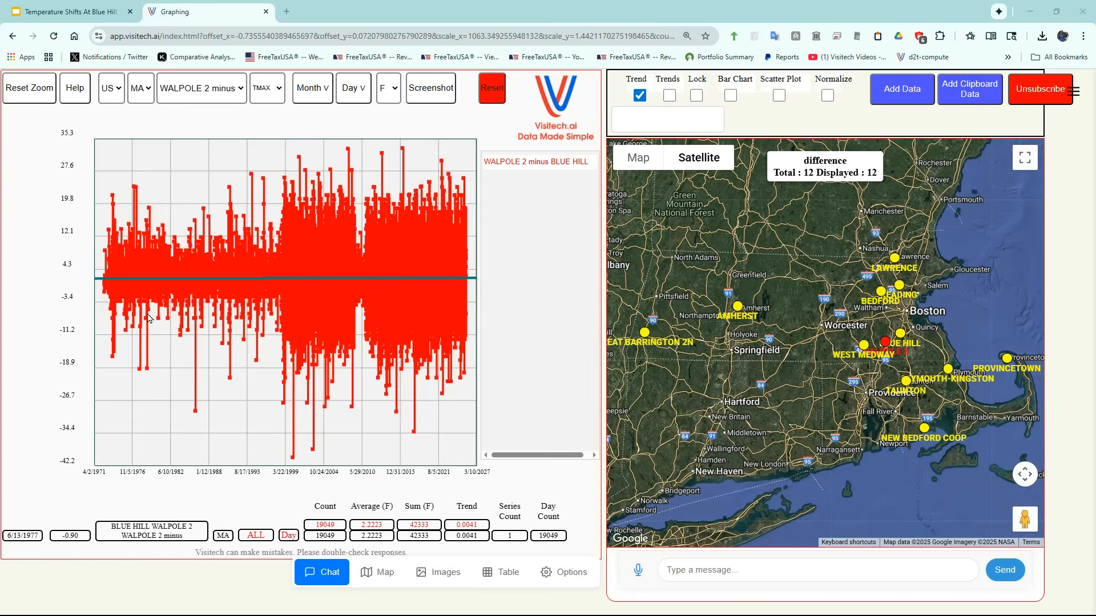